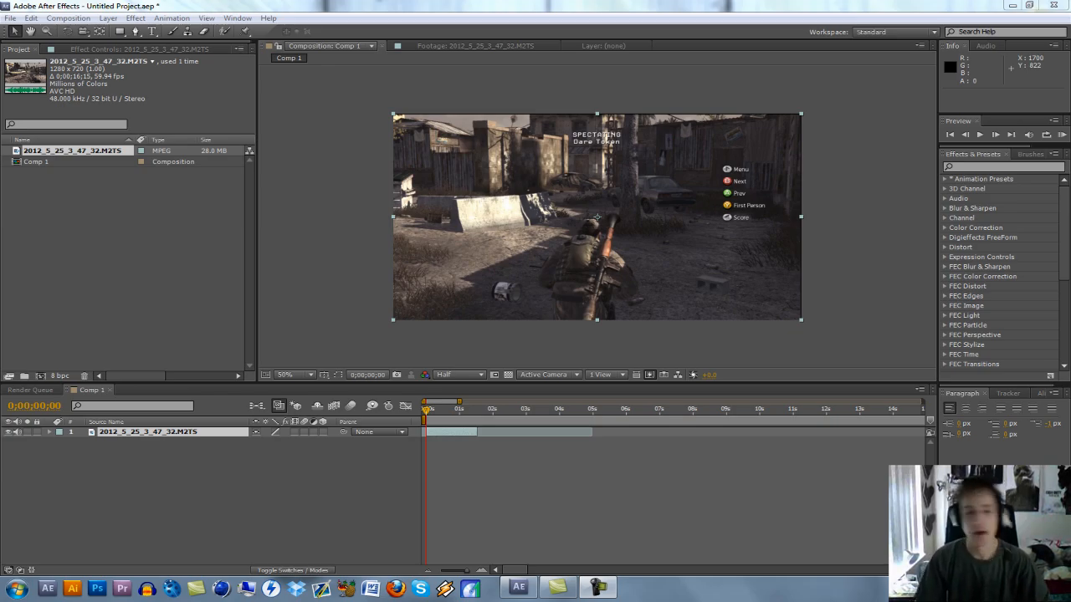
pyautogui.moveTo(812, 123)
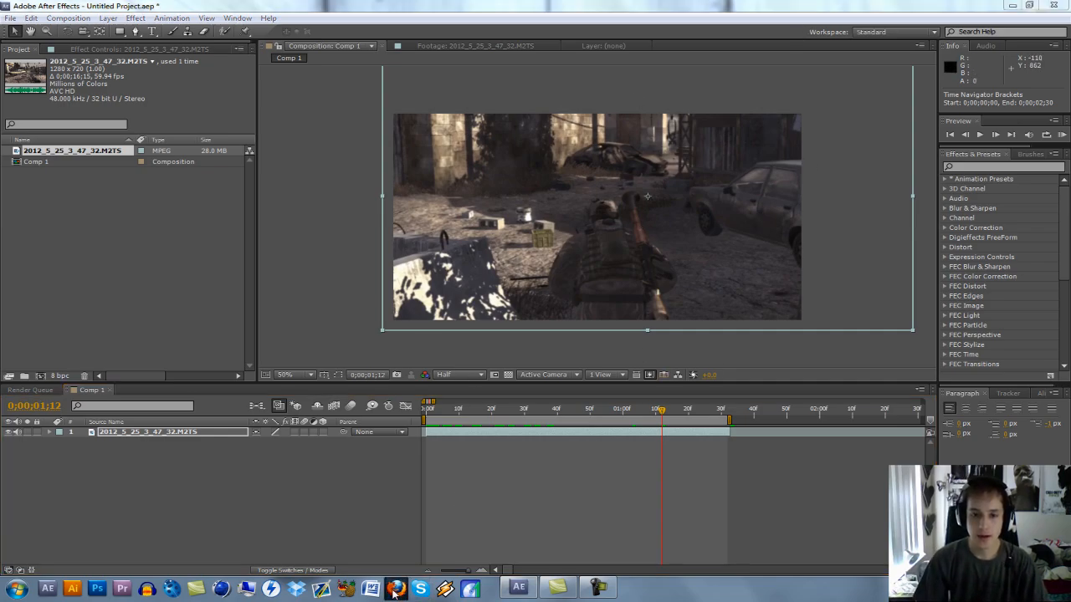
# Check the web browser briefly and return to the After Effects project.
pyautogui.click(395, 589)
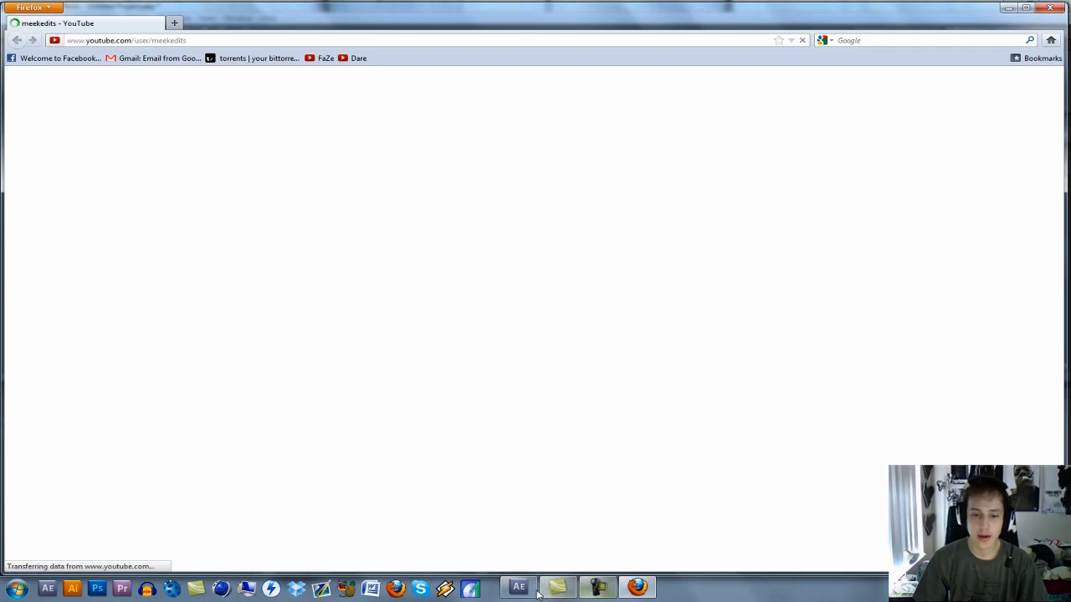
pyautogui.click(519, 587)
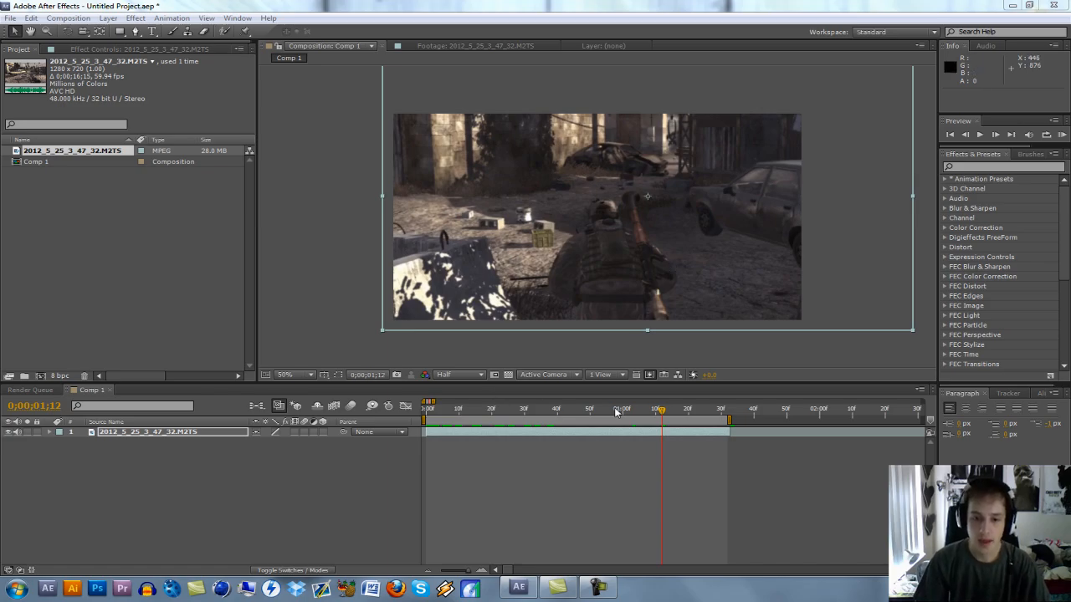
pyautogui.click(448, 408)
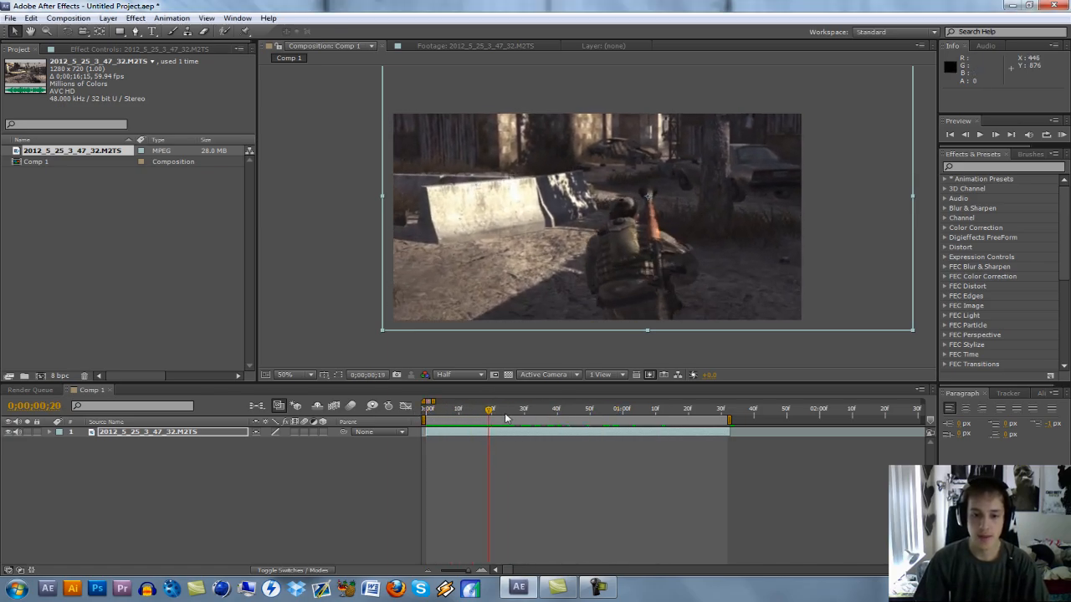
# Scrub the playhead to about one second, where the soldier crouches beside the wall.
pyautogui.moveTo(492, 408); pyautogui.dragTo(567, 409)
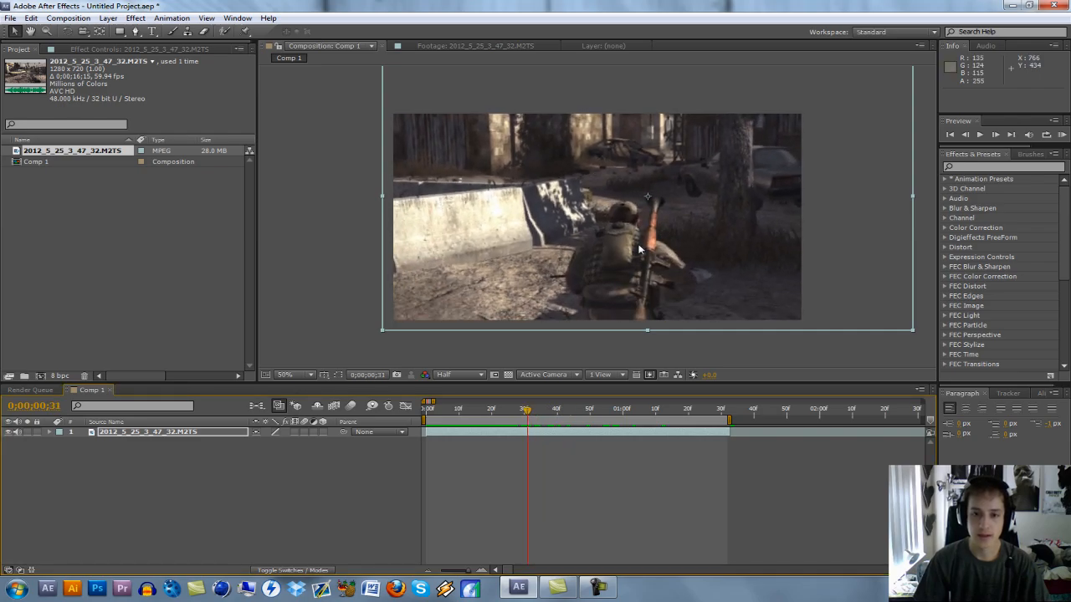
pyautogui.moveTo(494, 219)
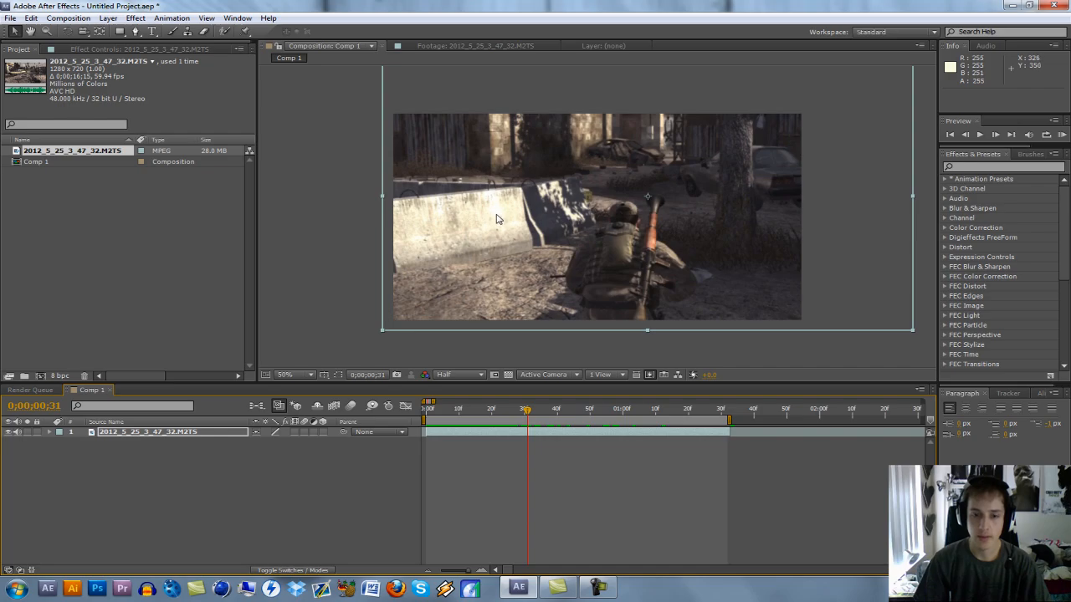
pyautogui.moveTo(472, 192)
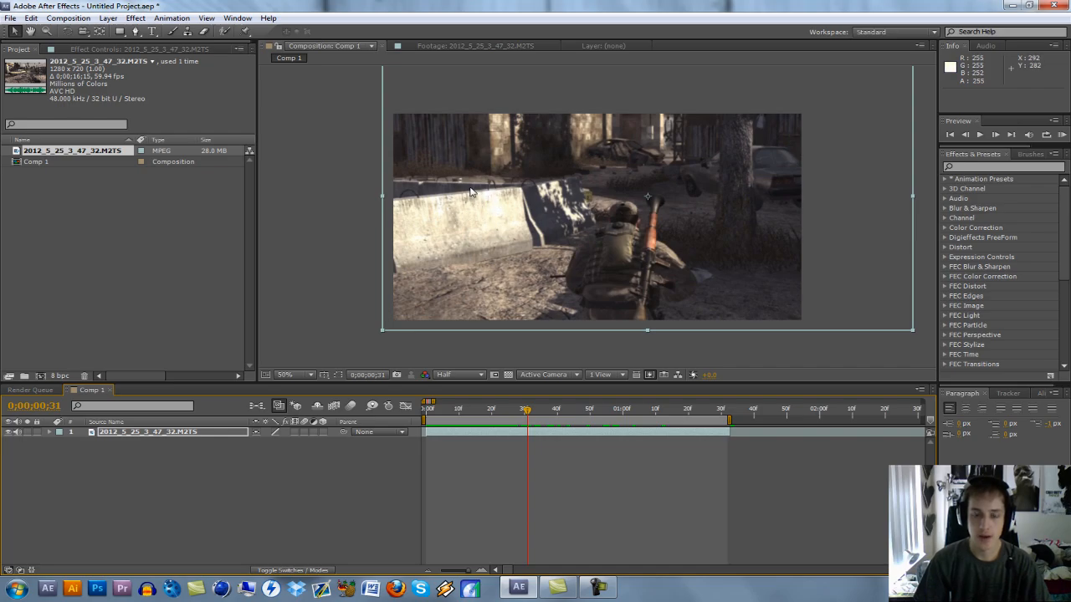
pyautogui.moveTo(502, 227)
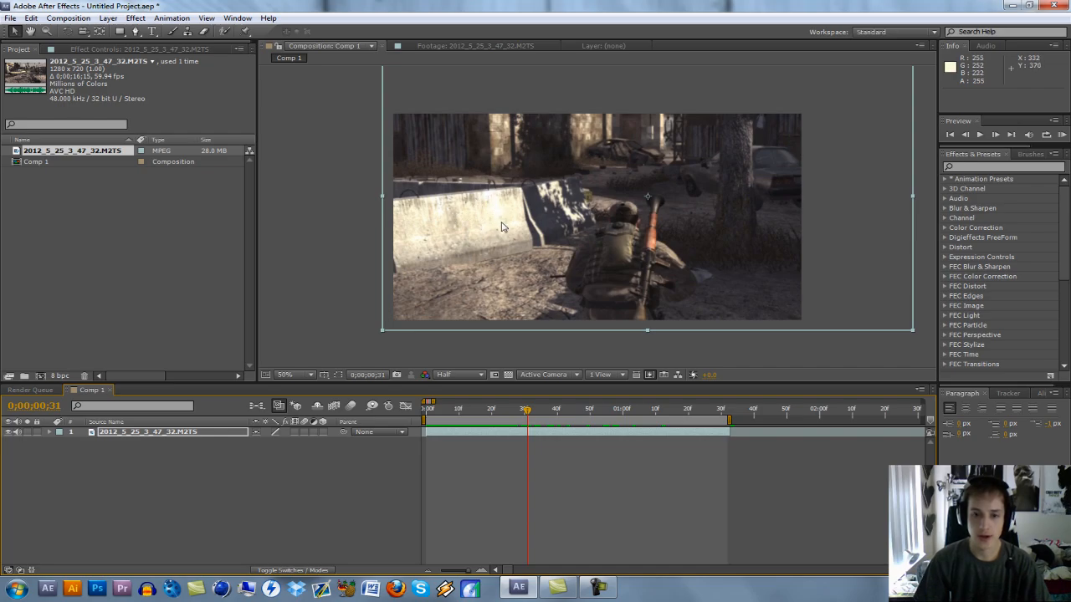
pyautogui.click(532, 410)
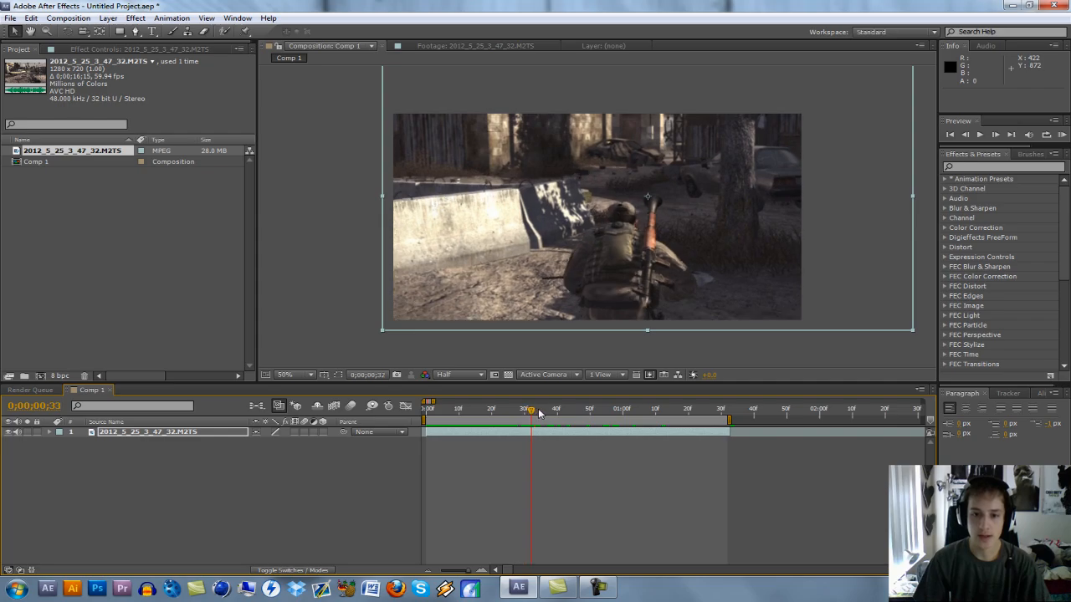
pyautogui.moveTo(529, 410); pyautogui.dragTo(518, 410)
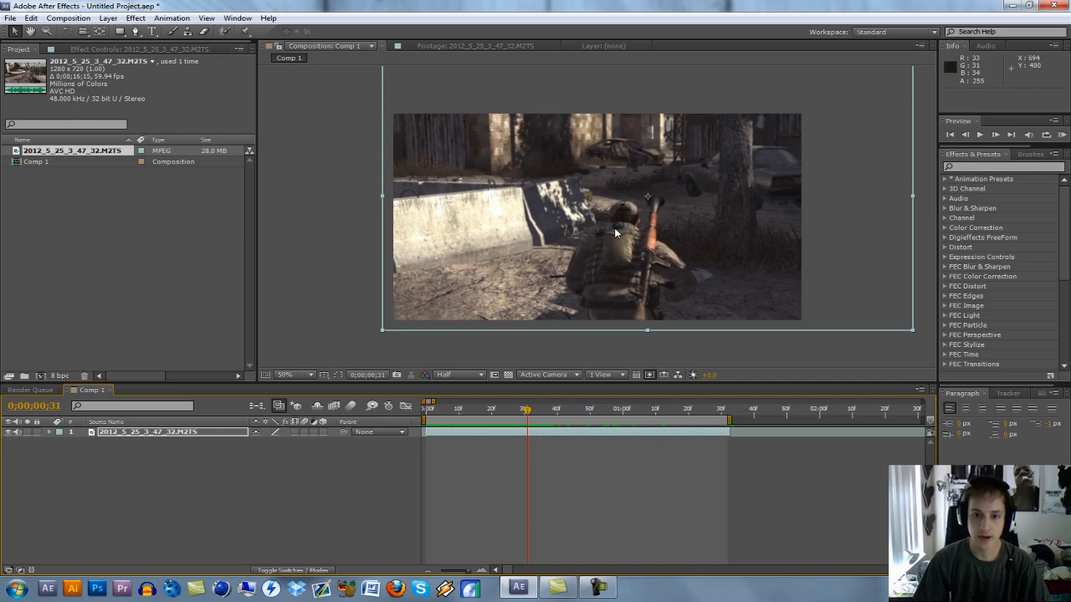
pyautogui.moveTo(619, 227)
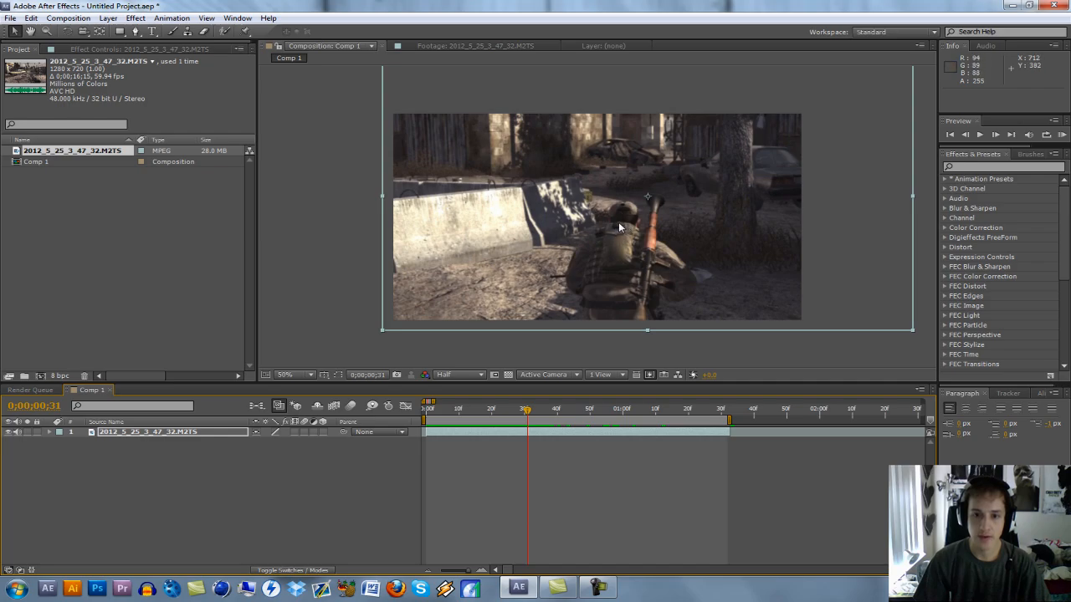
pyautogui.moveTo(616, 236)
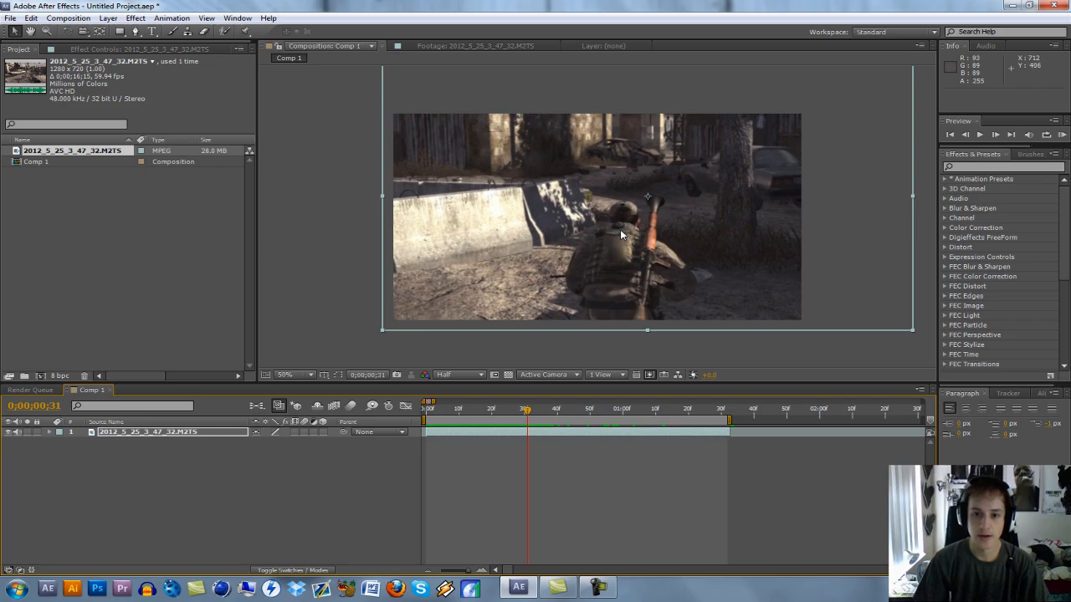
pyautogui.moveTo(761, 348)
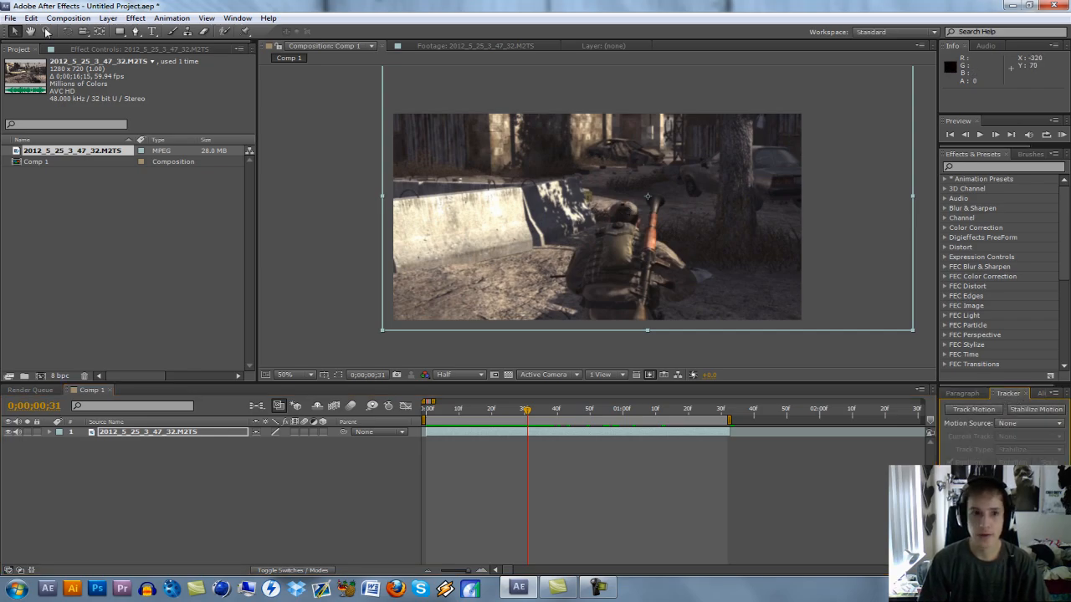
pyautogui.click(238, 17)
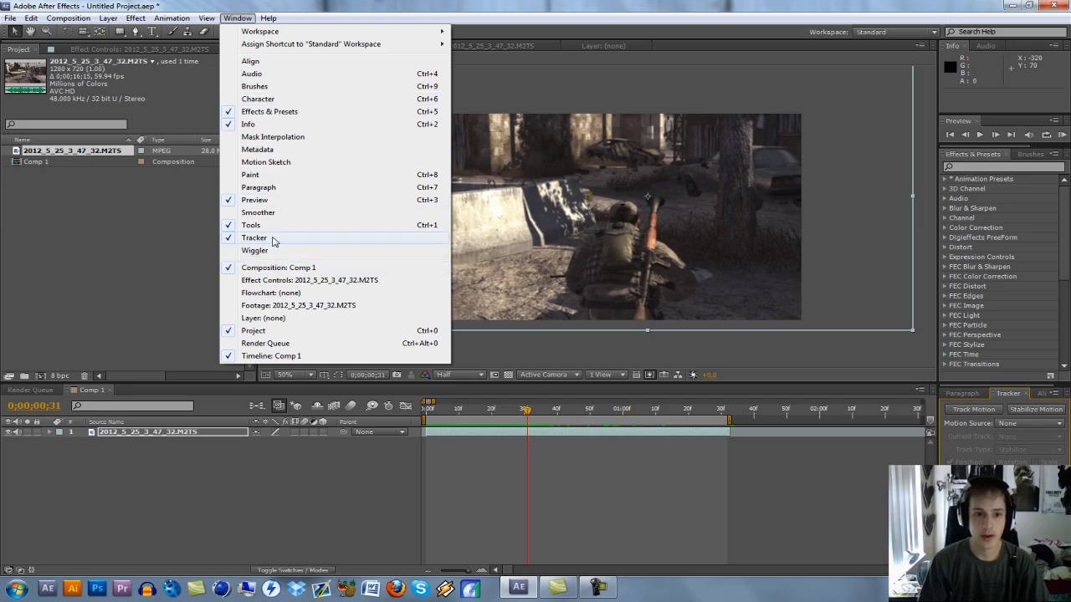
pyautogui.click(255, 237)
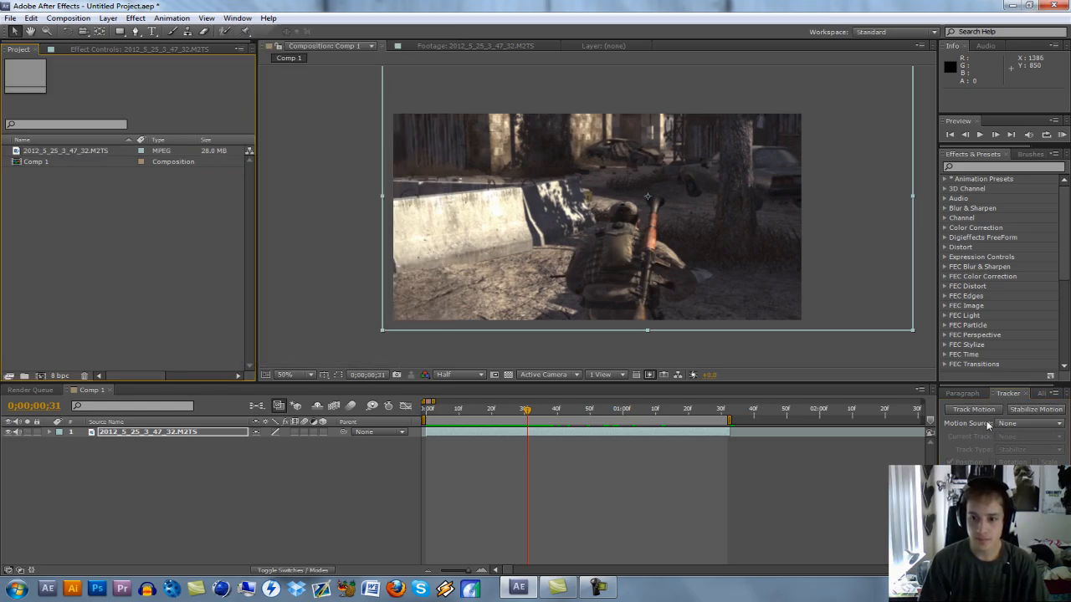
pyautogui.moveTo(421, 443)
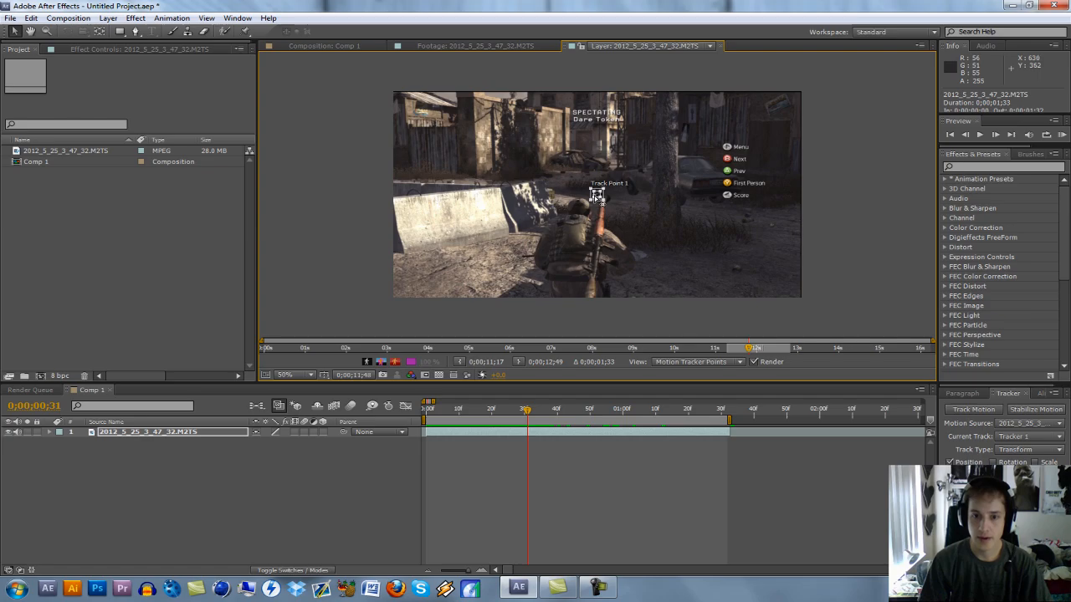
# Position Track Point 1 over the soldier's head on the footage layer.
pyautogui.moveTo(596, 197); pyautogui.dragTo(602, 201)
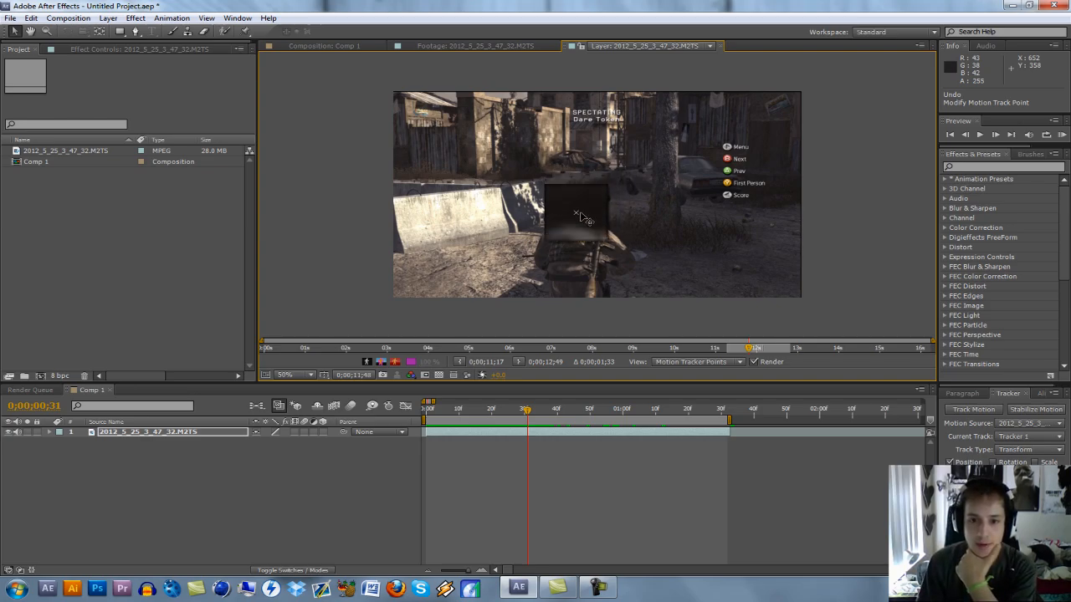
pyautogui.moveTo(575, 214); pyautogui.dragTo(656, 197)
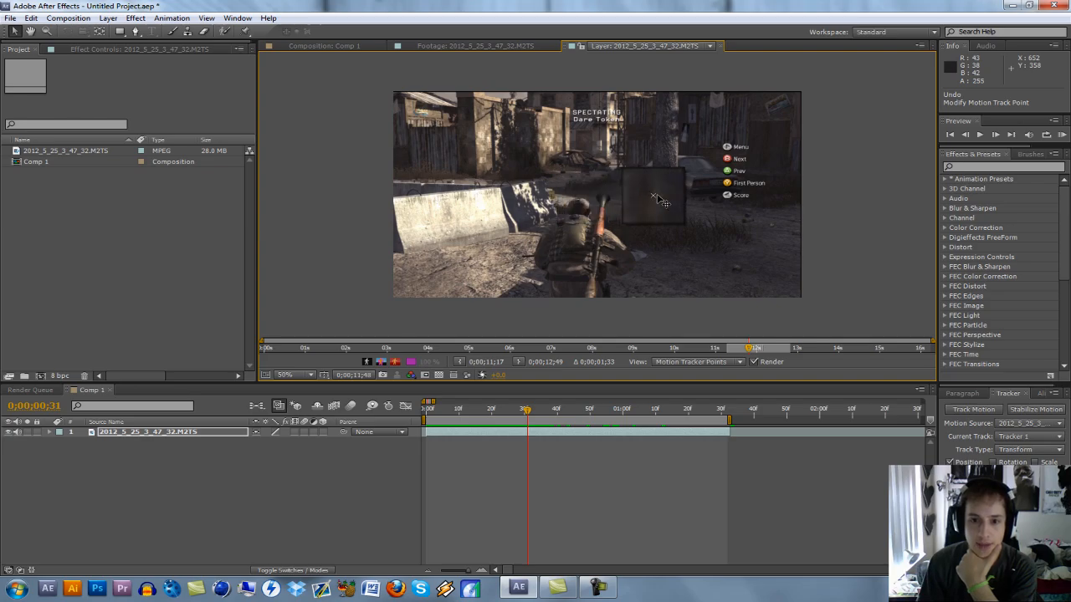
pyautogui.moveTo(655, 200); pyautogui.dragTo(577, 204)
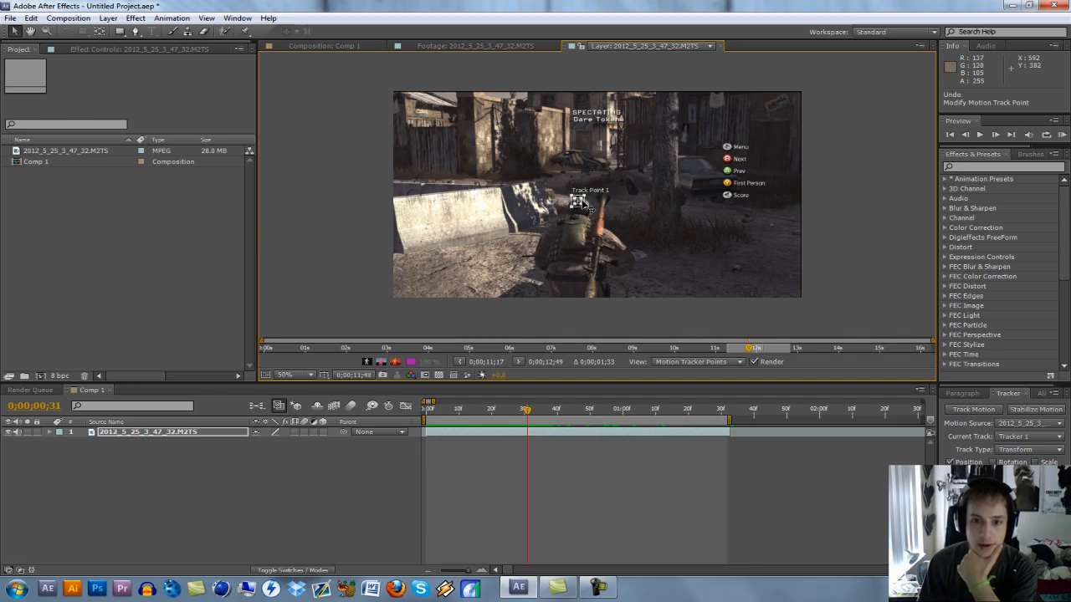
pyautogui.moveTo(669, 403)
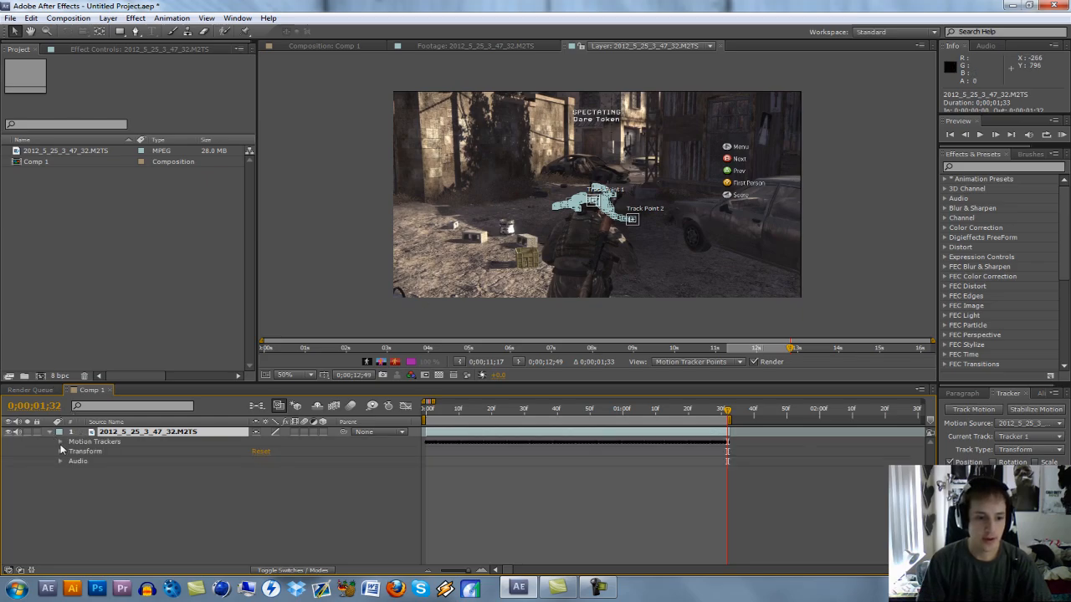
# Expand Tracker 1's track points and select Track Point 2 for deletion.
pyautogui.click(60, 441)
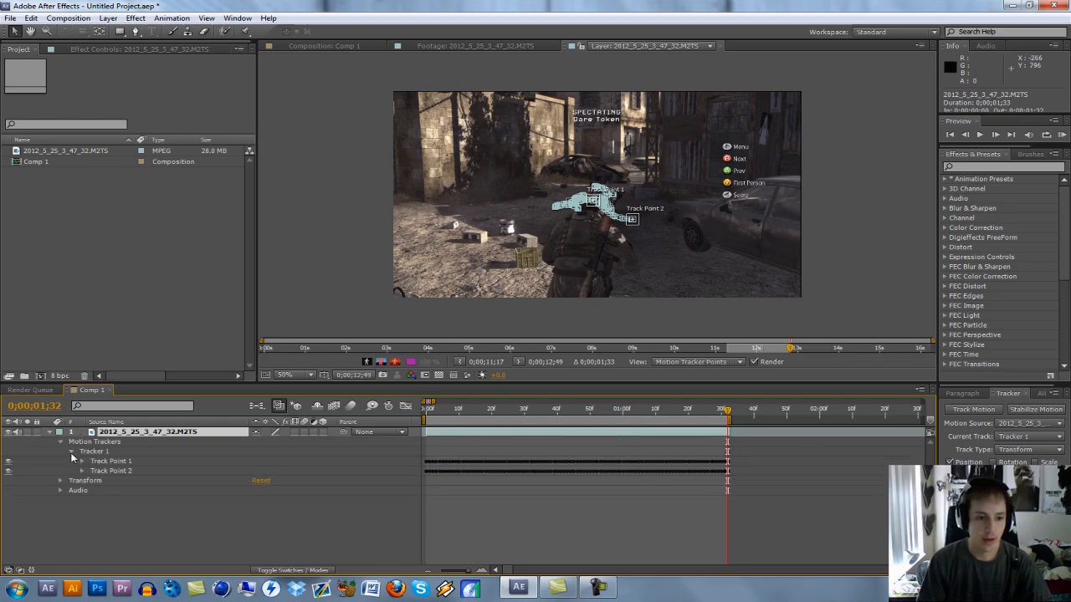
pyautogui.click(110, 470)
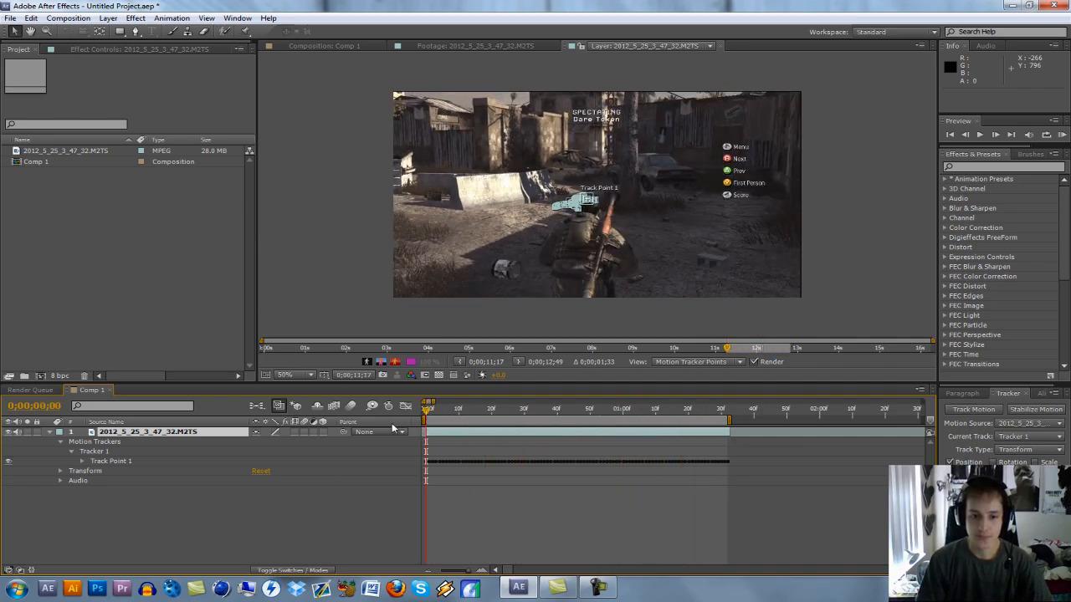
pyautogui.moveTo(392, 428)
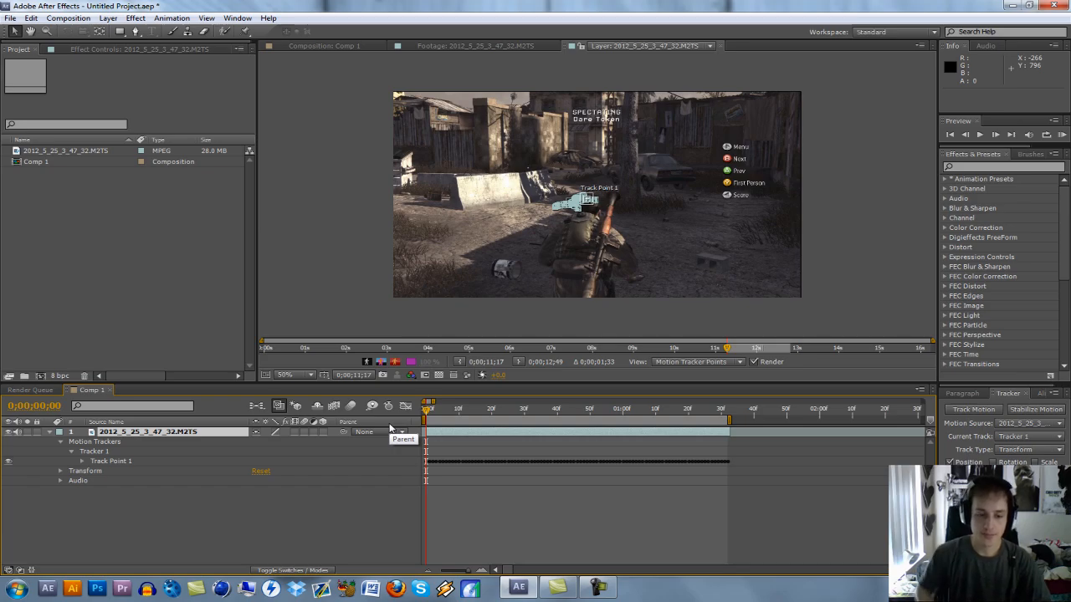
# Create the 'TUTORIAL' text layer and pick-whip its Position to Track Point 1 Feature Center.
pyautogui.click(107, 17)
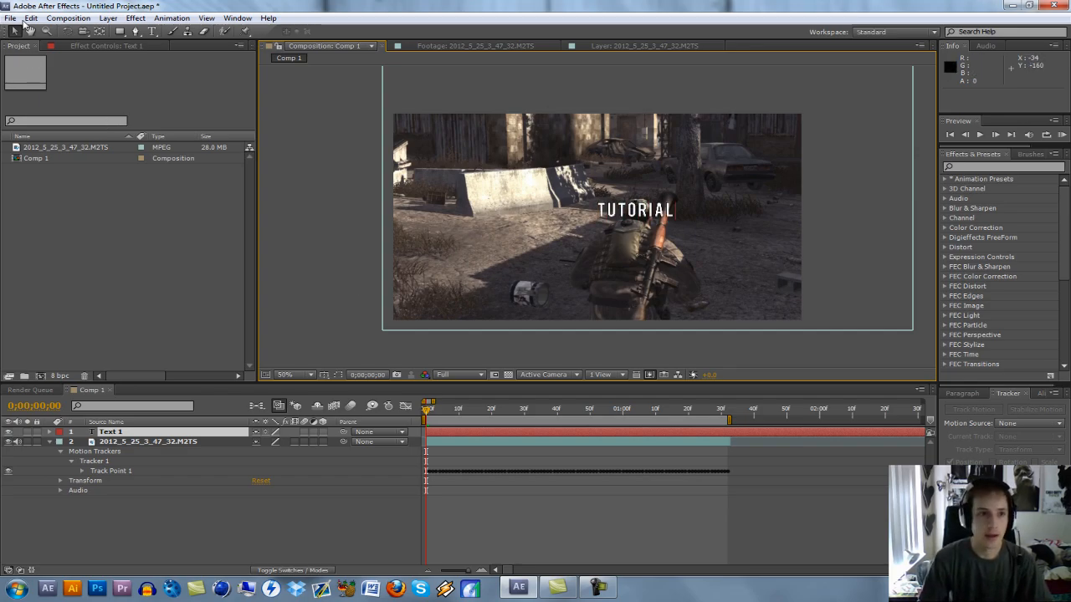
pyautogui.click(117, 432)
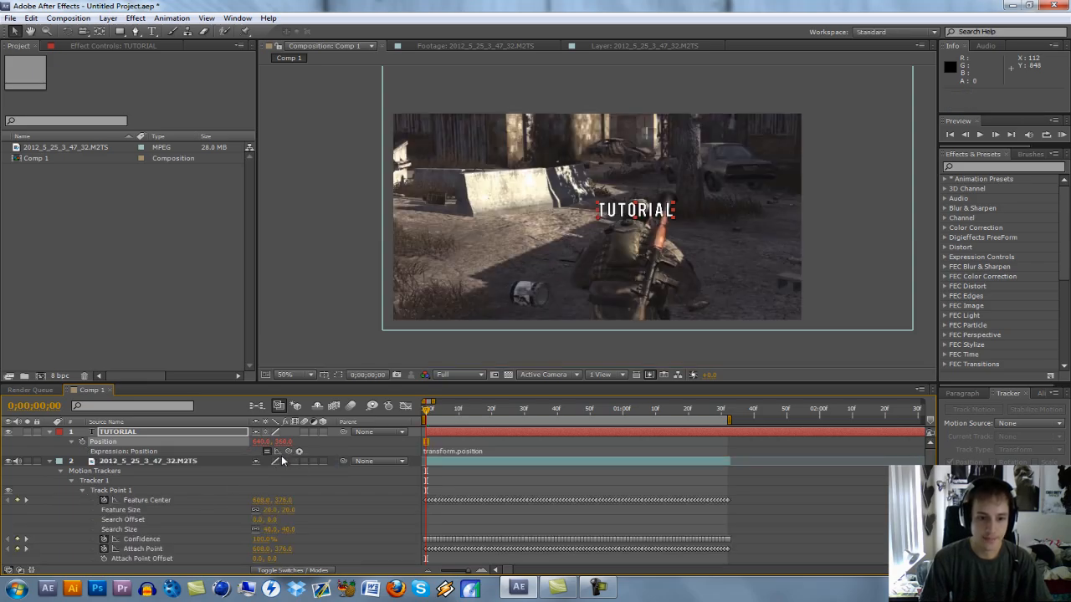
pyautogui.moveTo(298, 452)
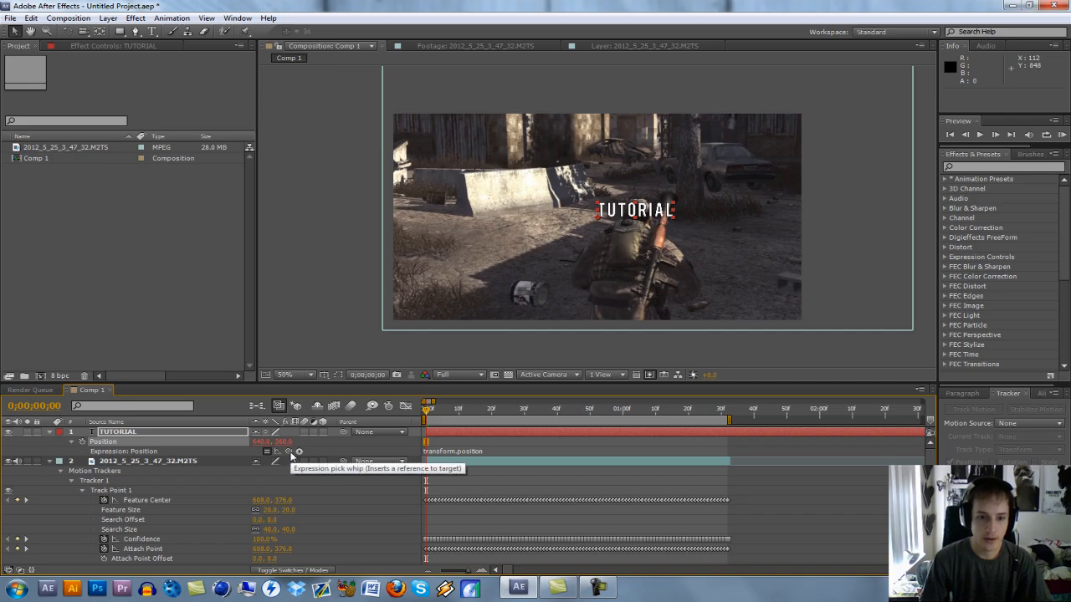
pyautogui.moveTo(287, 452); pyautogui.dragTo(142, 498)
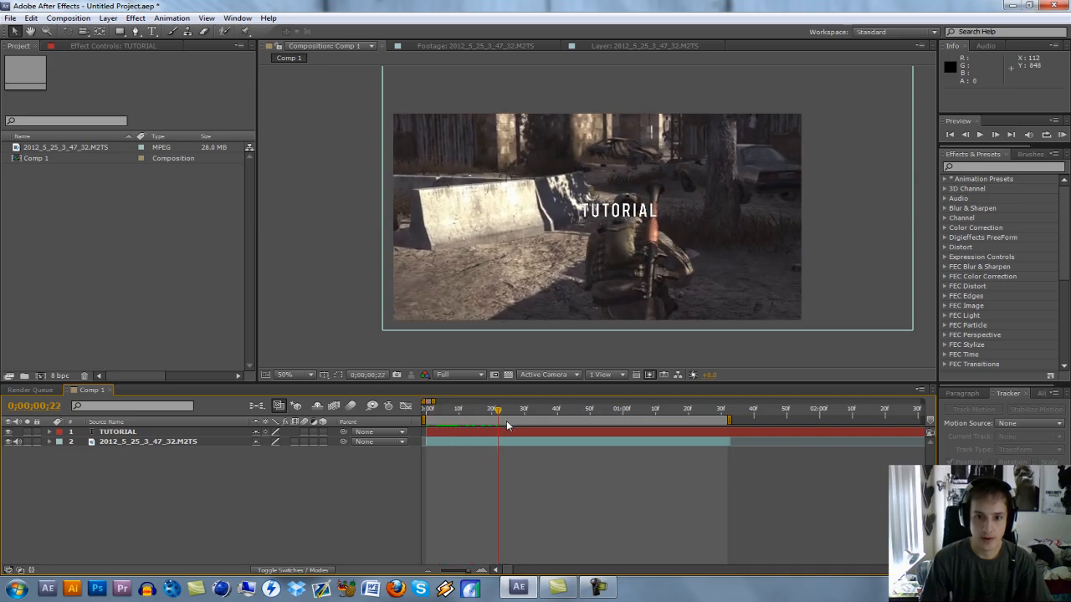
pyautogui.moveTo(499, 410); pyautogui.dragTo(596, 410)
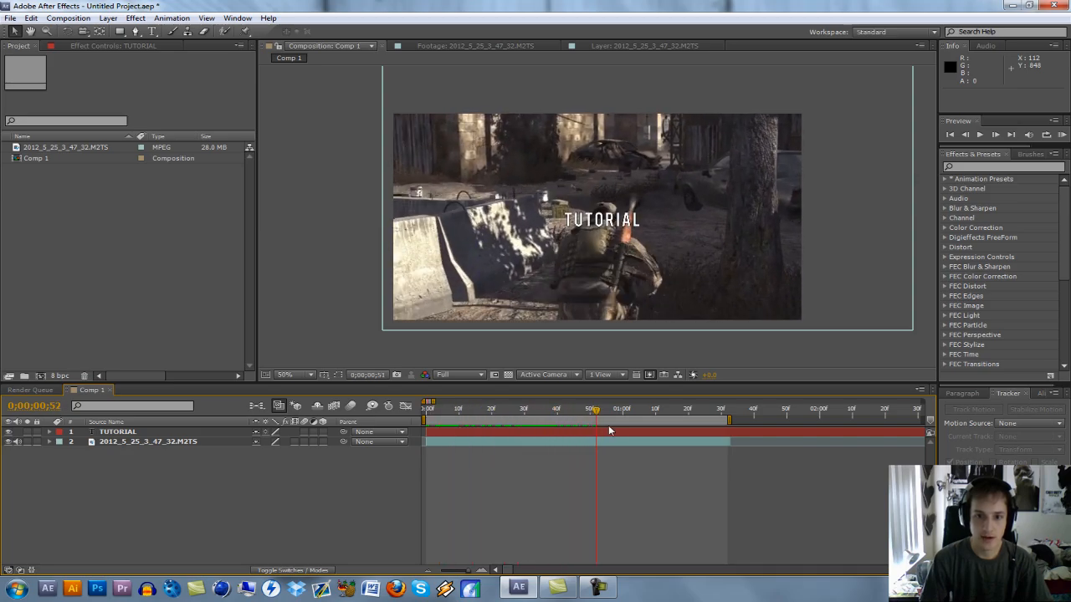
pyautogui.moveTo(595, 432); pyautogui.dragTo(686, 432)
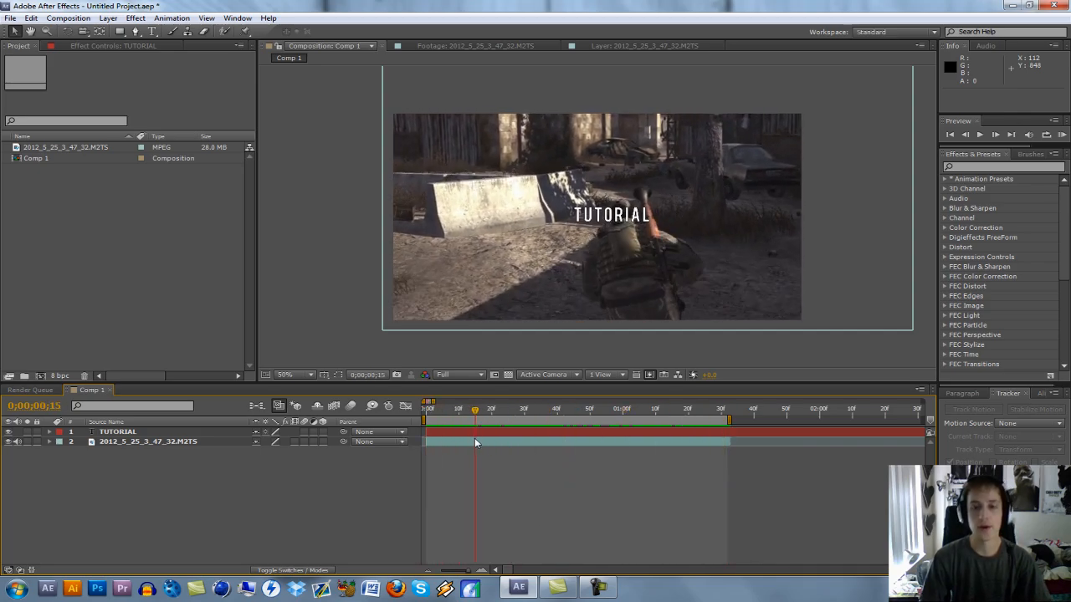
pyautogui.click(577, 409)
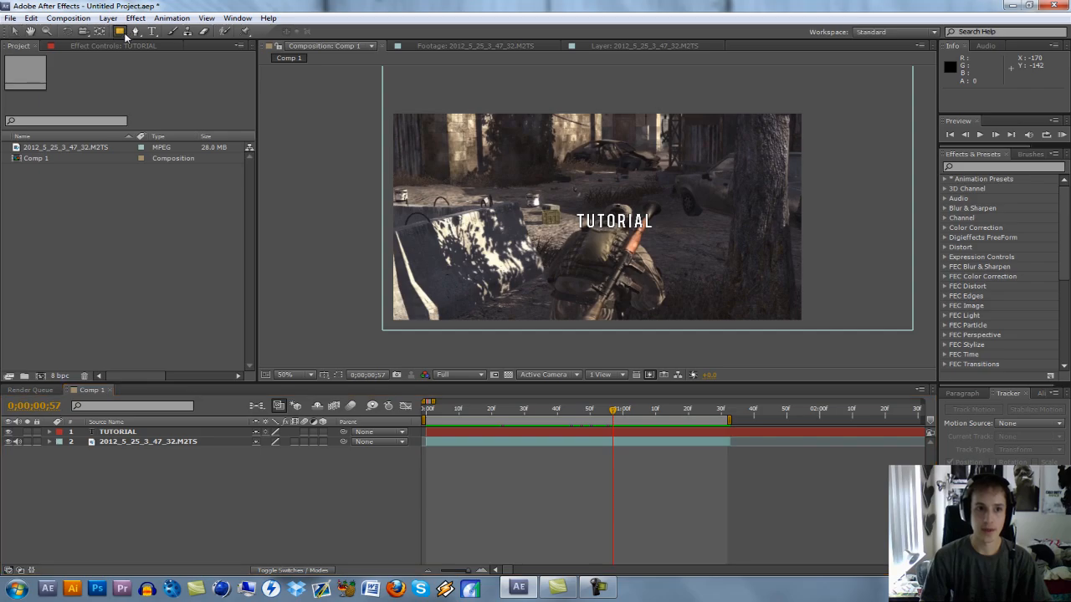
# Draw a white ellipse above the soldier's head and reveal its layer properties.
pyautogui.click(120, 32)
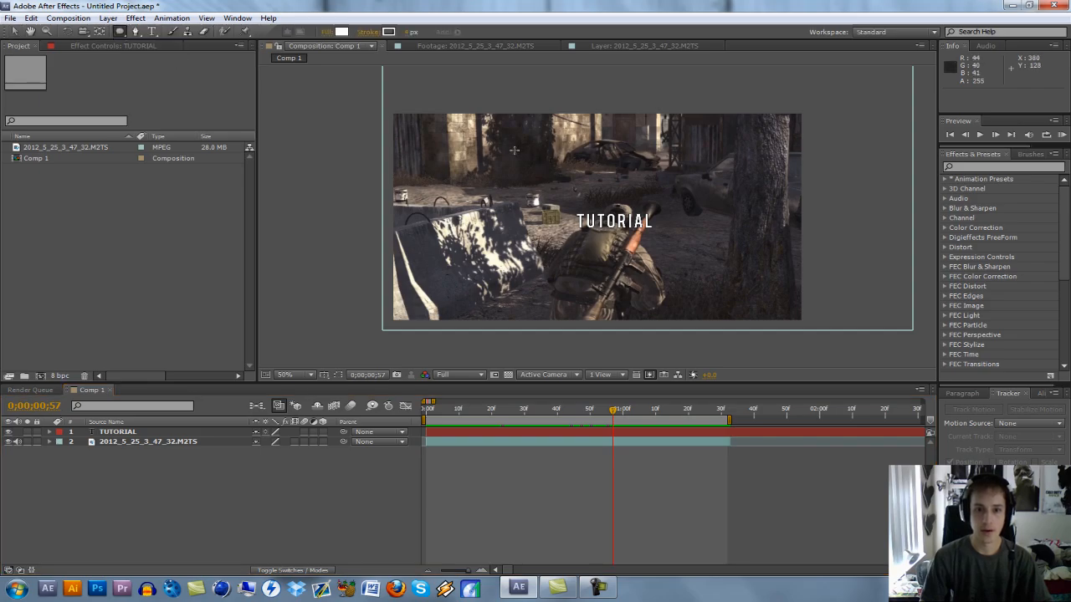
pyautogui.moveTo(515, 151); pyautogui.dragTo(587, 216)
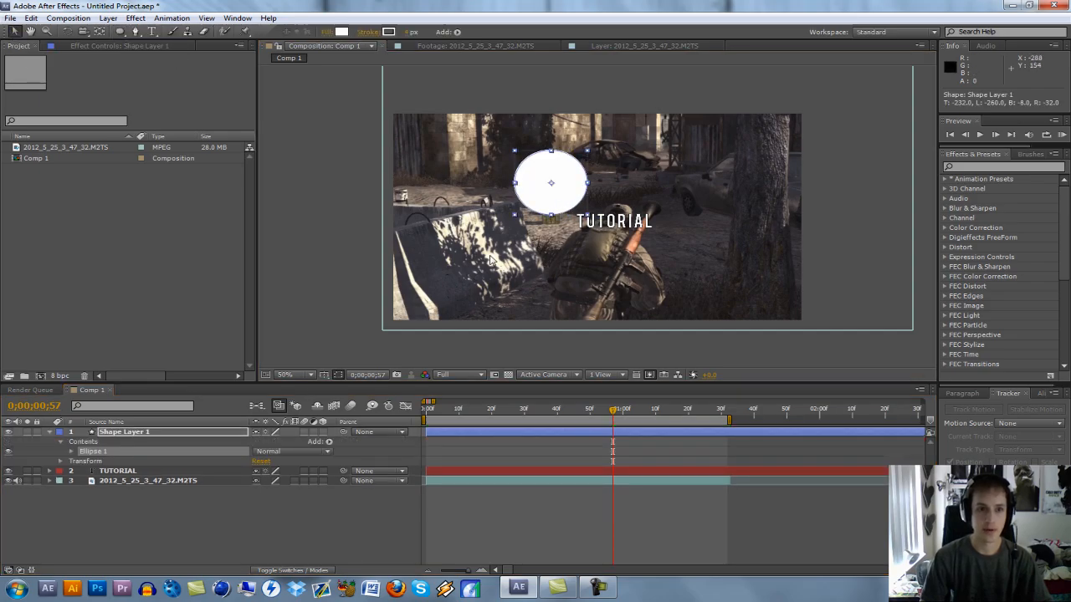
pyautogui.click(124, 432)
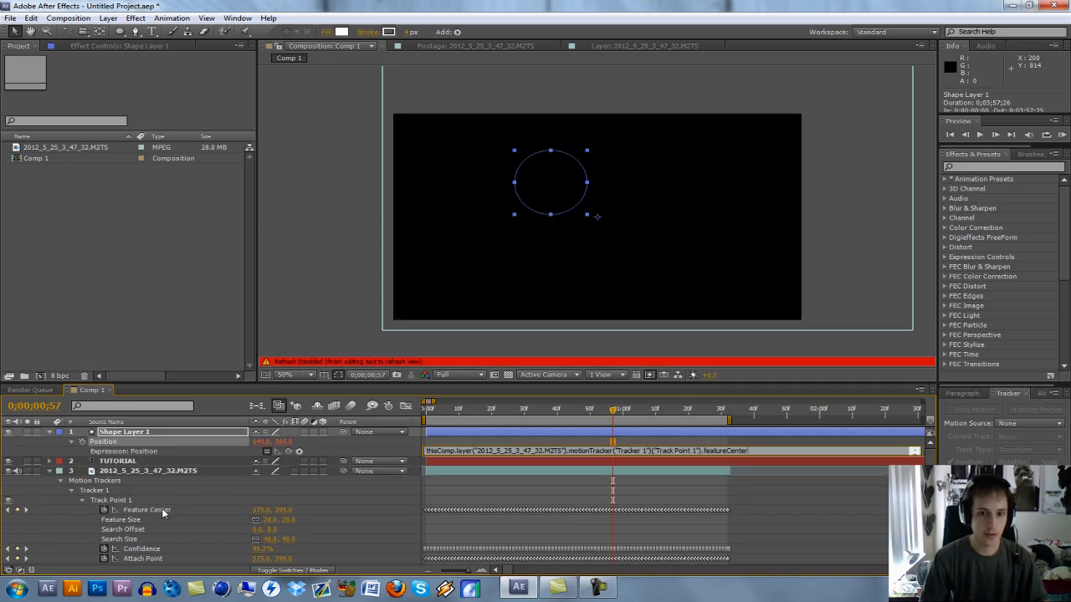
pyautogui.moveTo(488, 472)
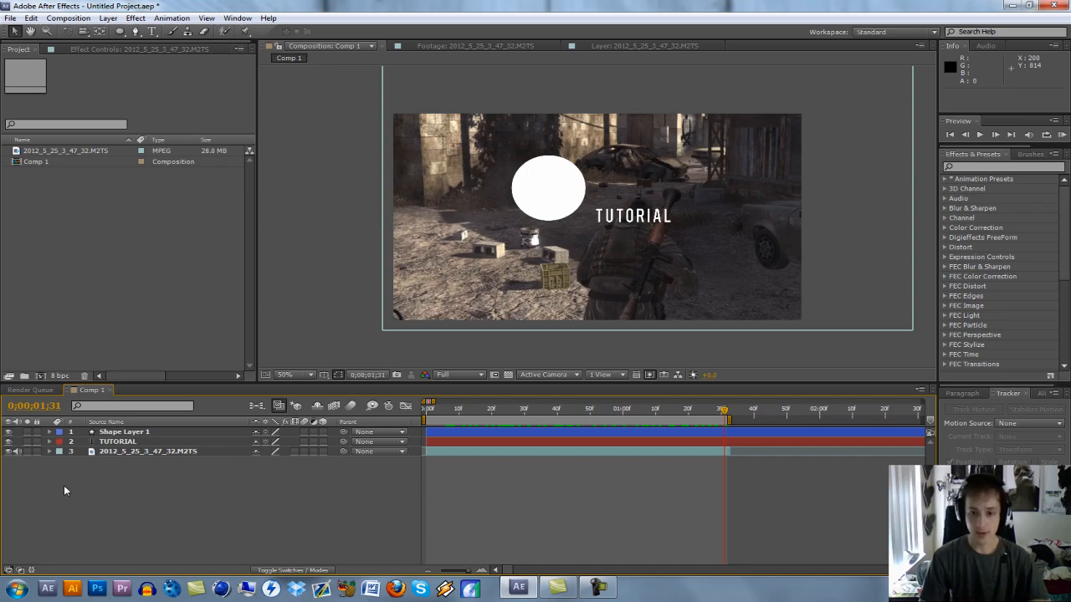
pyautogui.moveTo(544, 404)
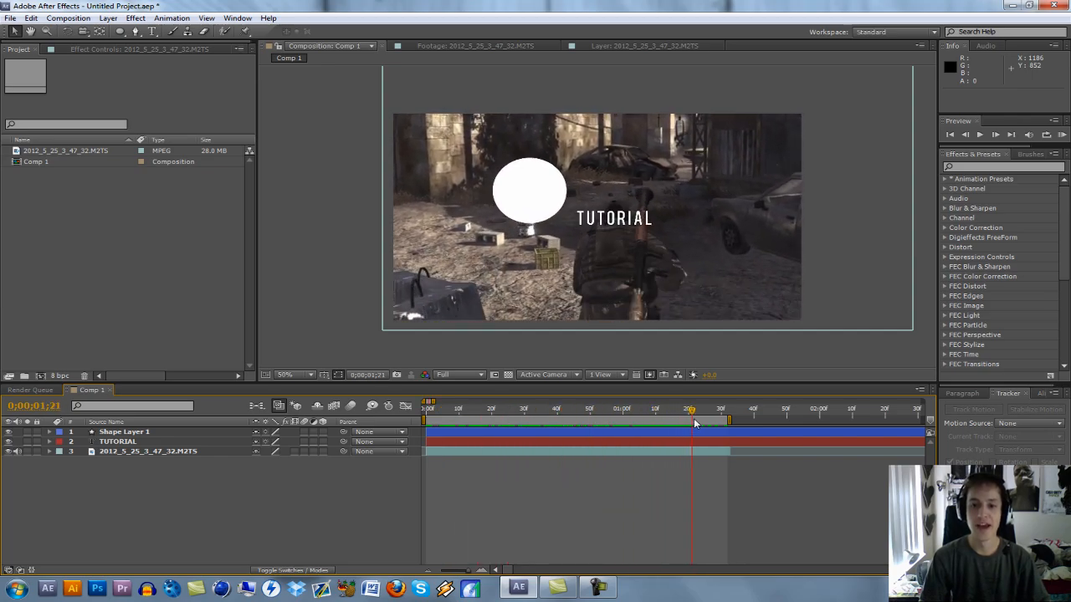
# Preview the circle and text following the soldier, then close After Effects without saving.
pyautogui.moveTo(692, 408); pyautogui.dragTo(723, 409)
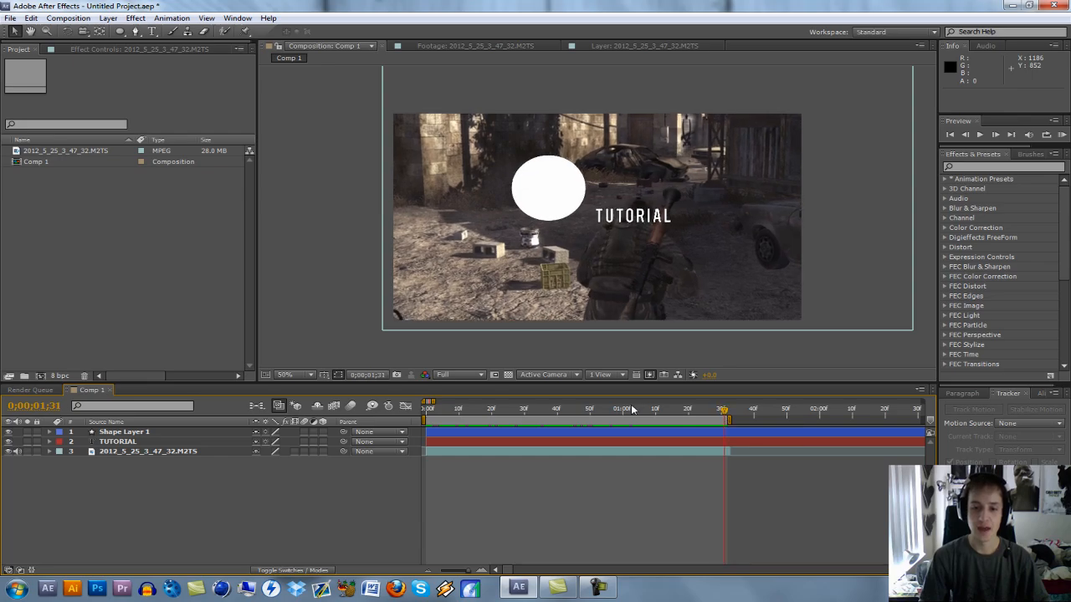
pyautogui.moveTo(529, 482)
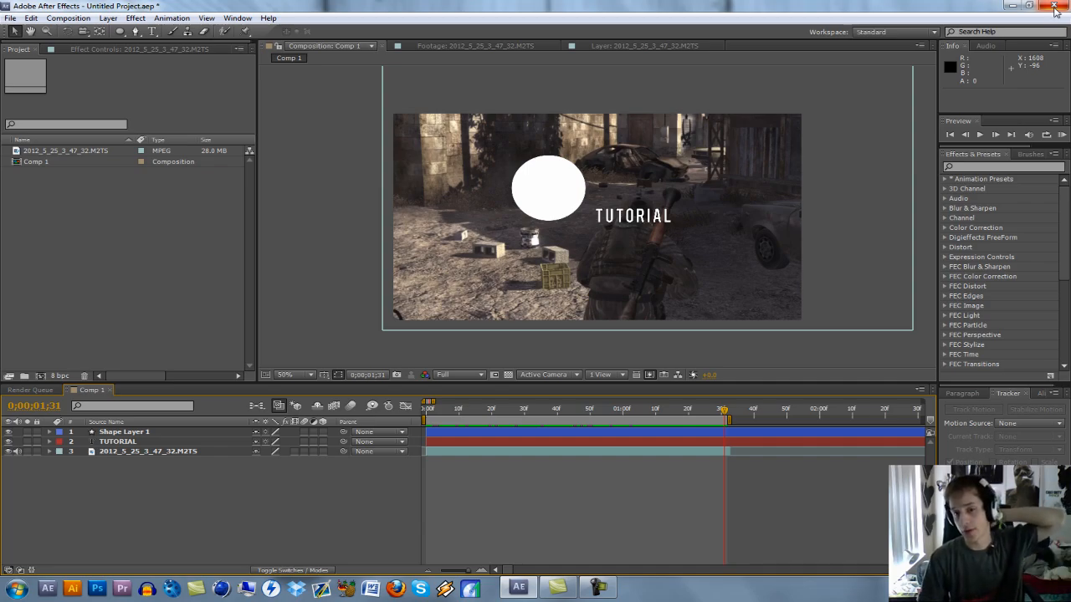
pyautogui.click(1056, 7)
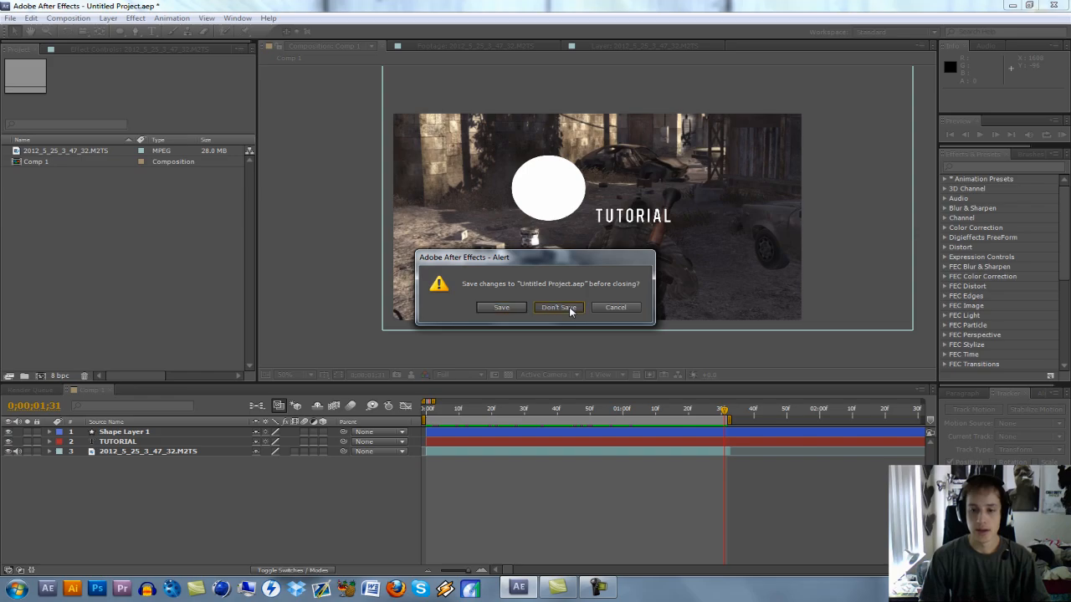
pyautogui.click(557, 308)
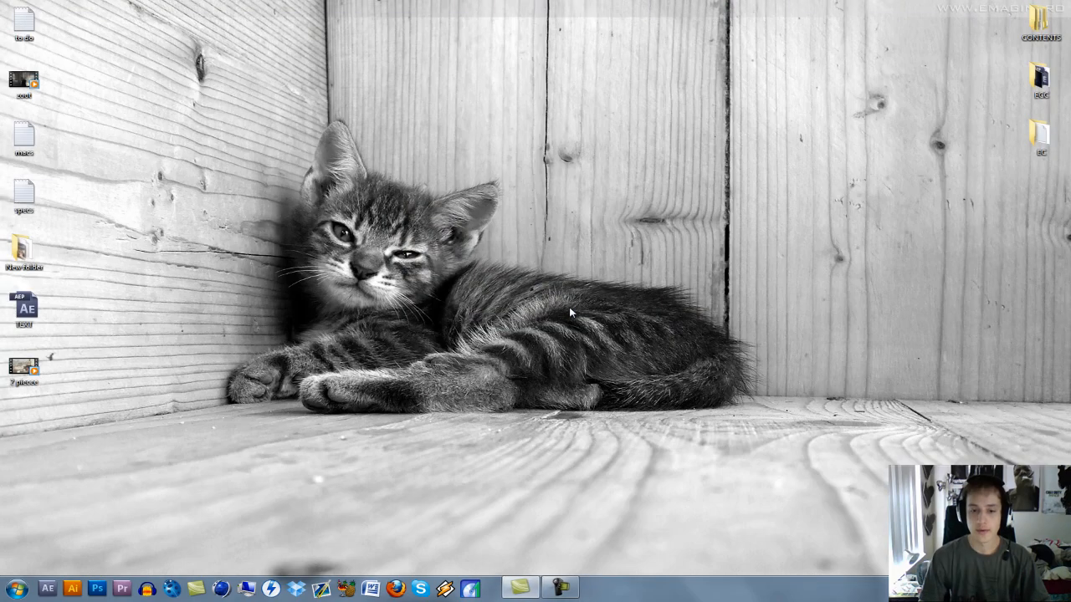